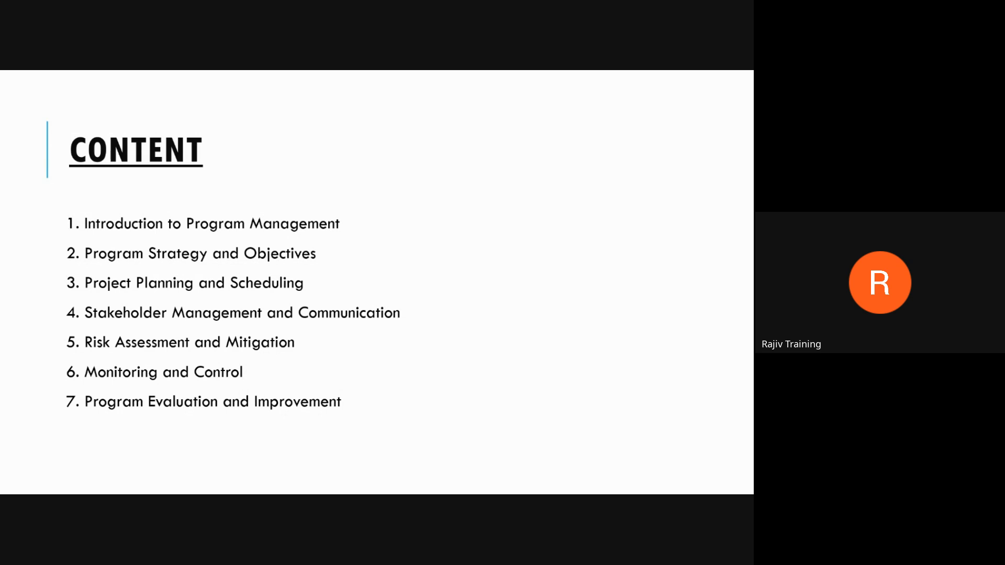
mouse_move(522, 241)
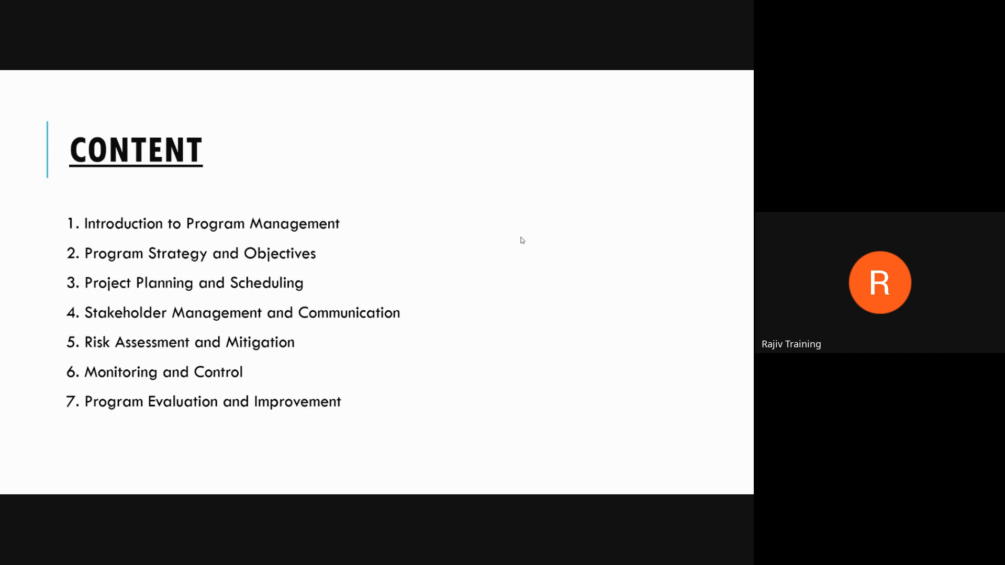
mouse_move(518, 196)
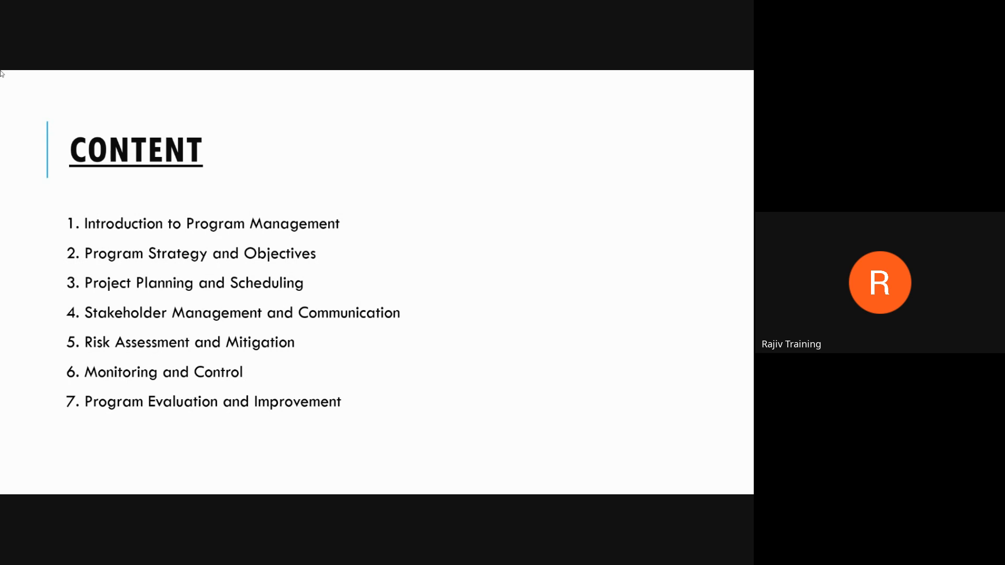
mouse_move(188, 204)
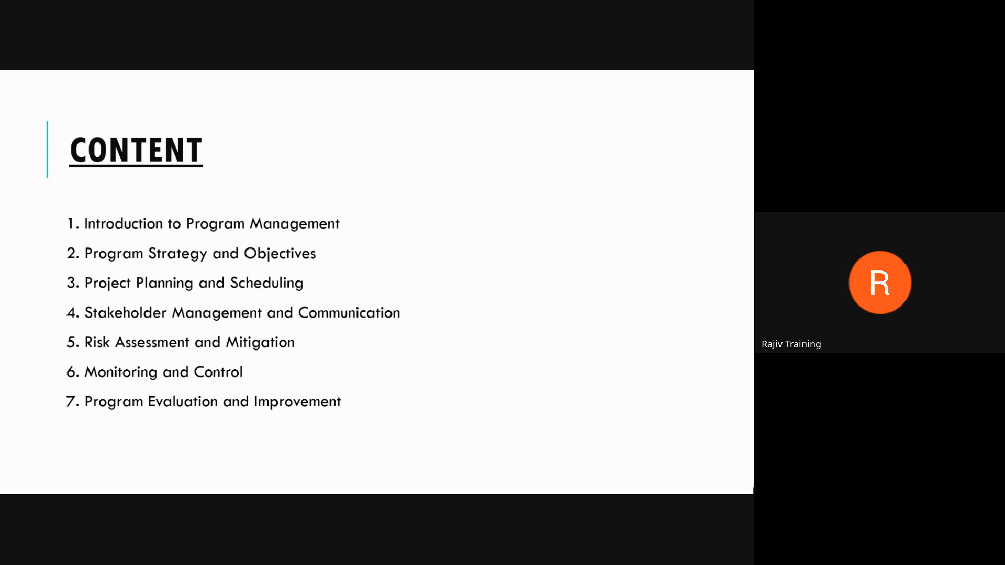
mouse_move(396, 385)
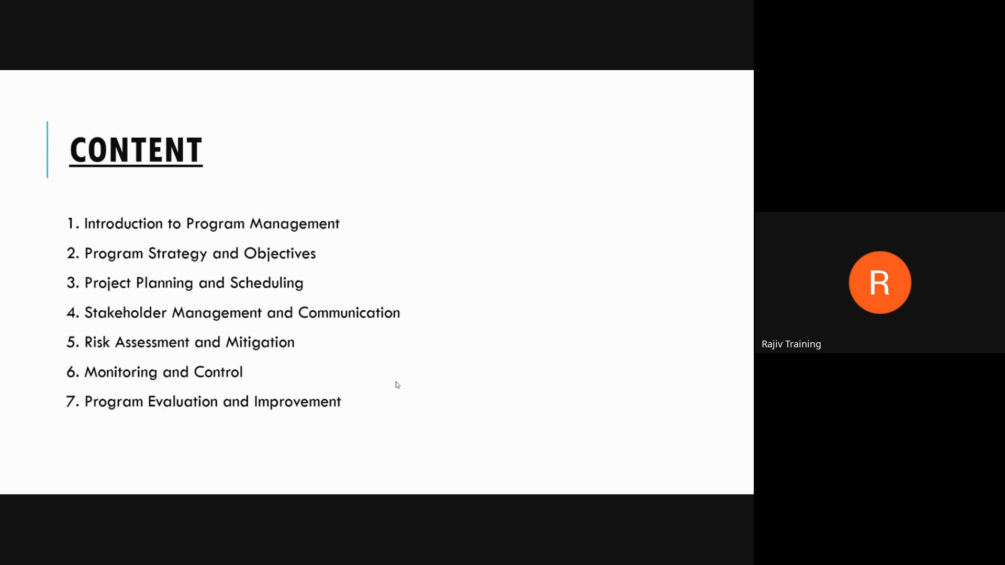
mouse_move(146, 271)
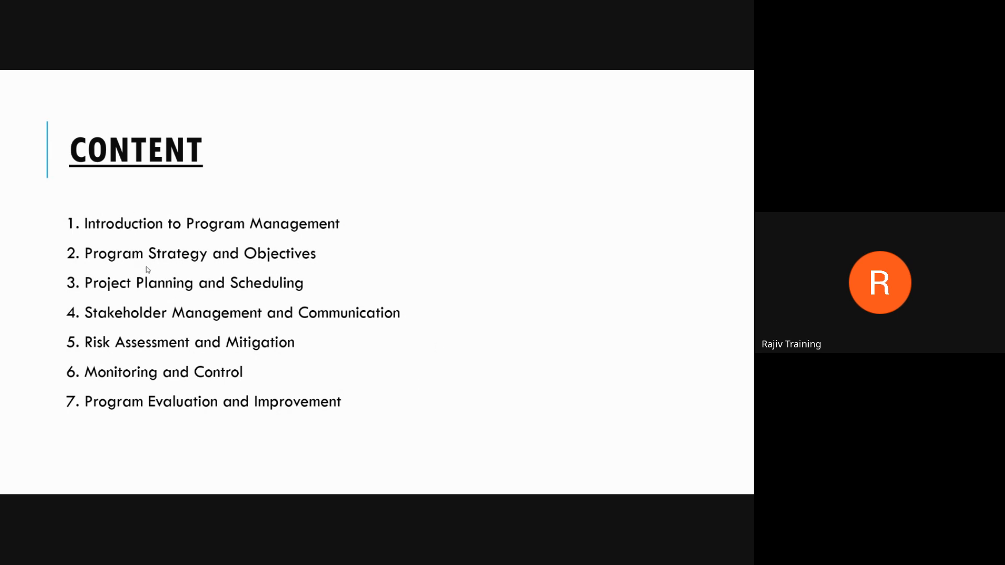
mouse_move(146, 261)
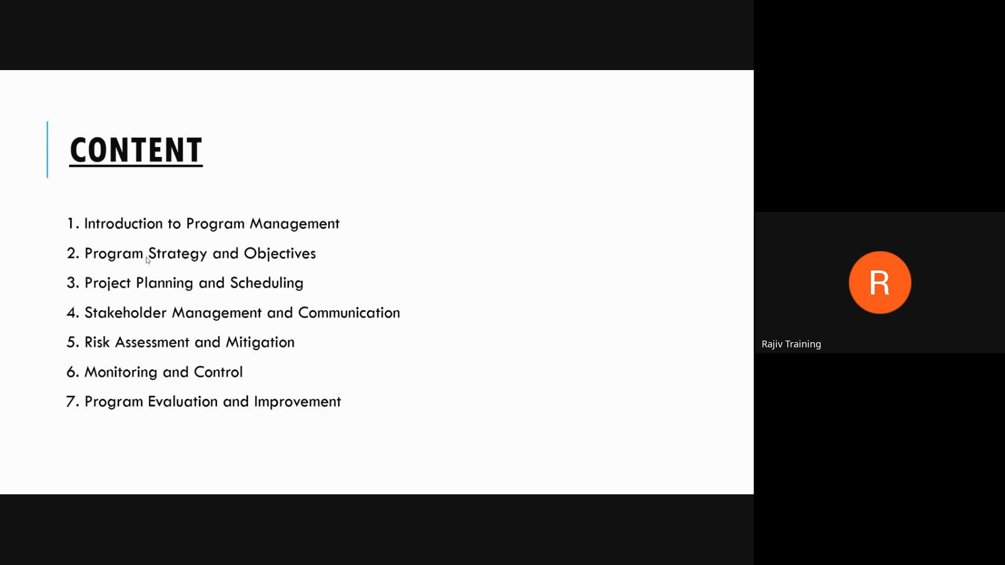
mouse_move(198, 321)
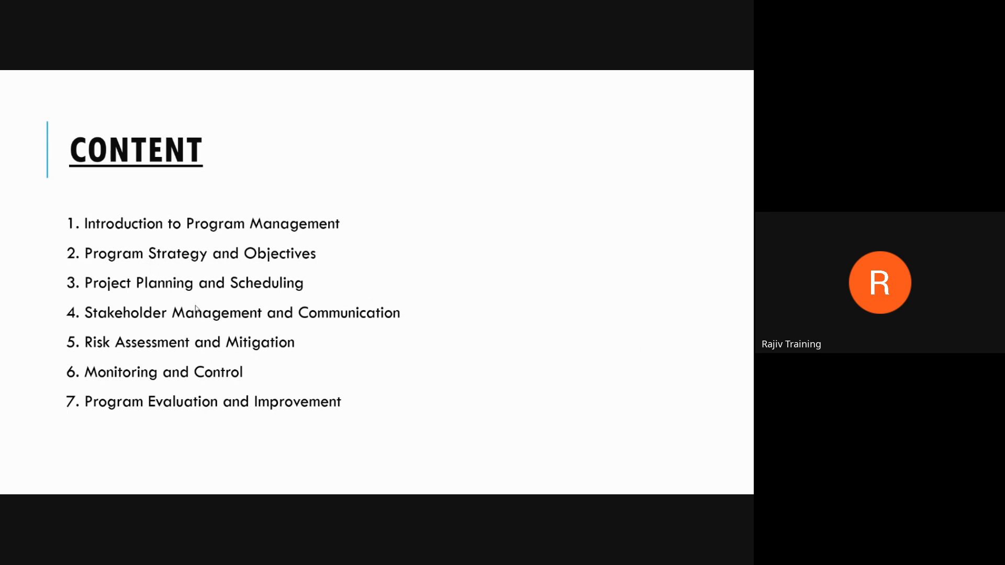
mouse_move(196, 293)
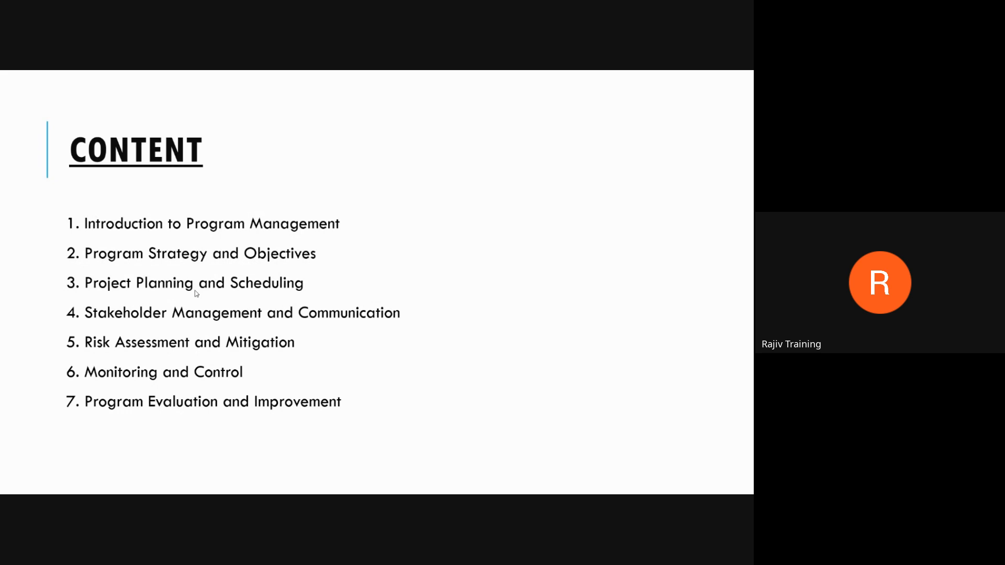
mouse_move(329, 302)
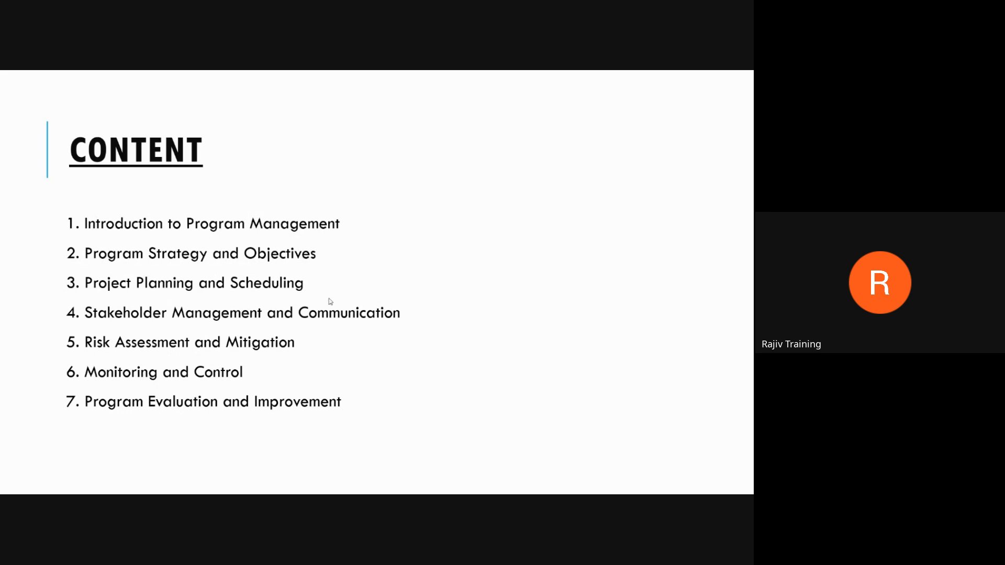
mouse_move(352, 294)
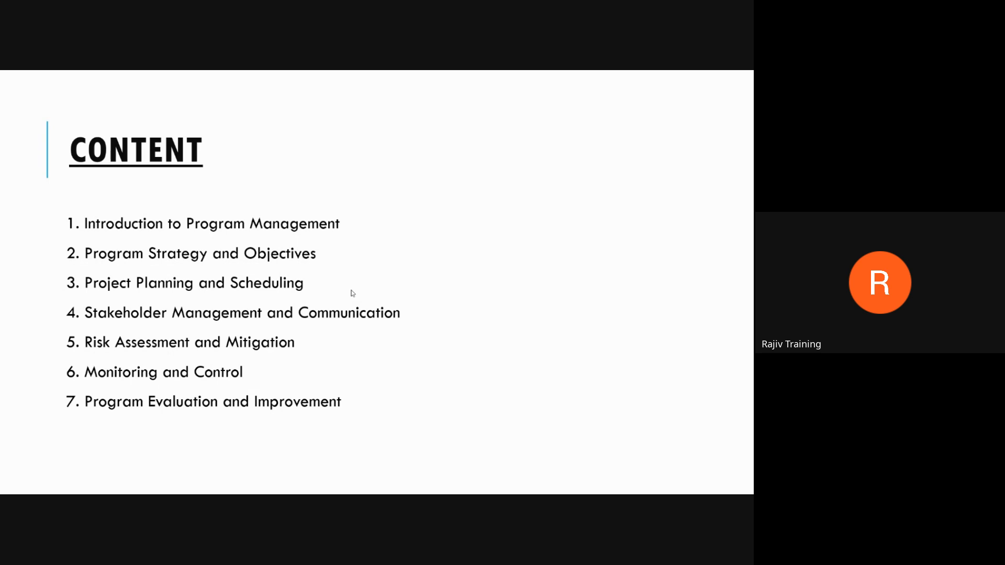
mouse_move(358, 309)
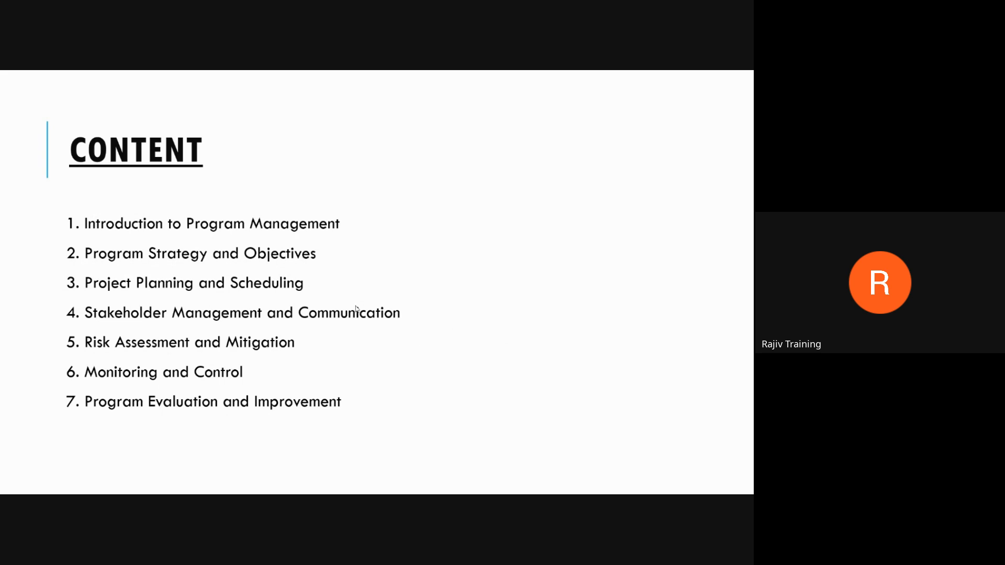
mouse_move(305, 323)
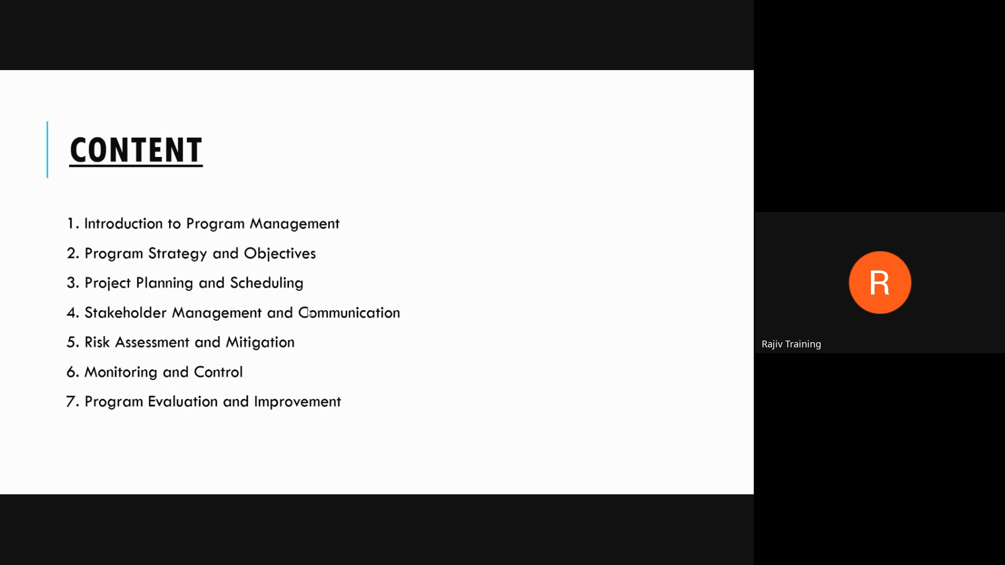
mouse_move(3, 74)
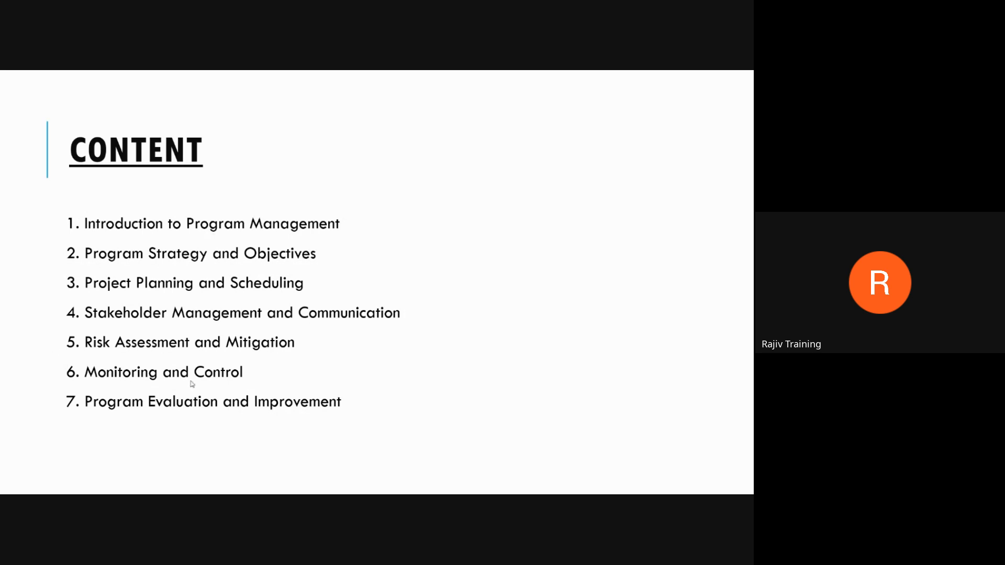
mouse_move(193, 384)
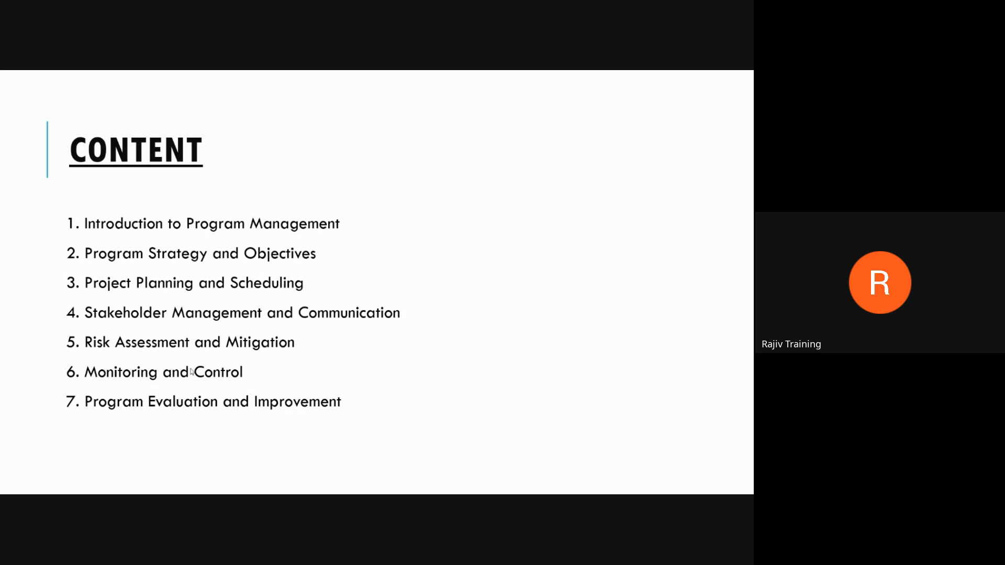